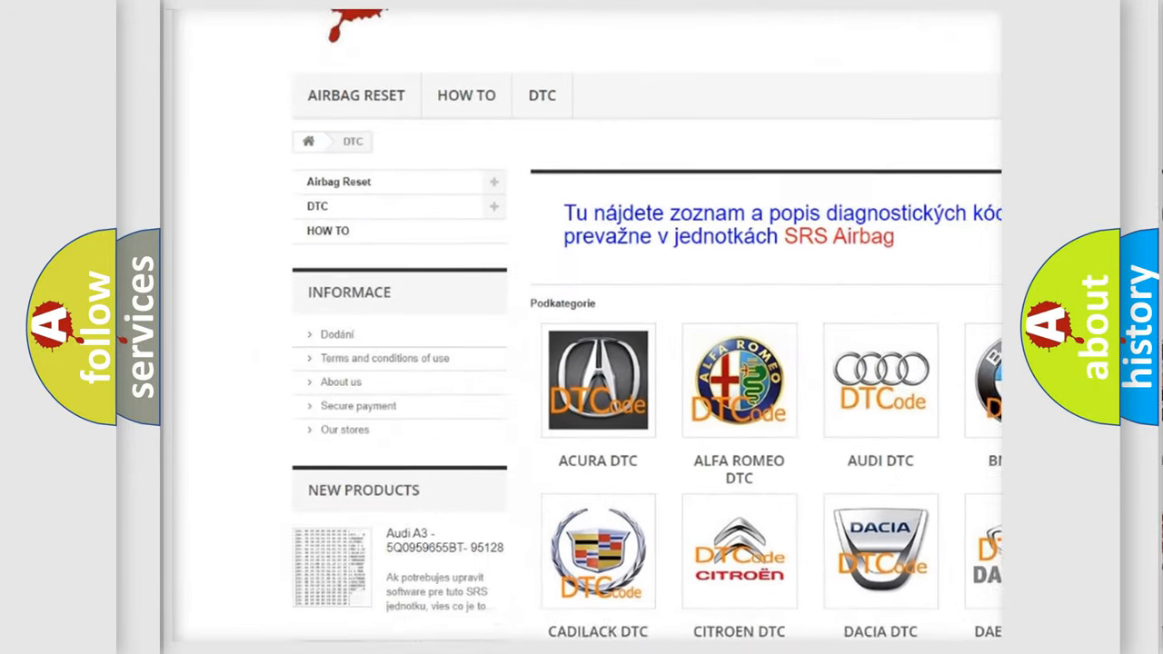
{"action": "scroll", "scroll_direction": "down", "scroll_amount": 3}
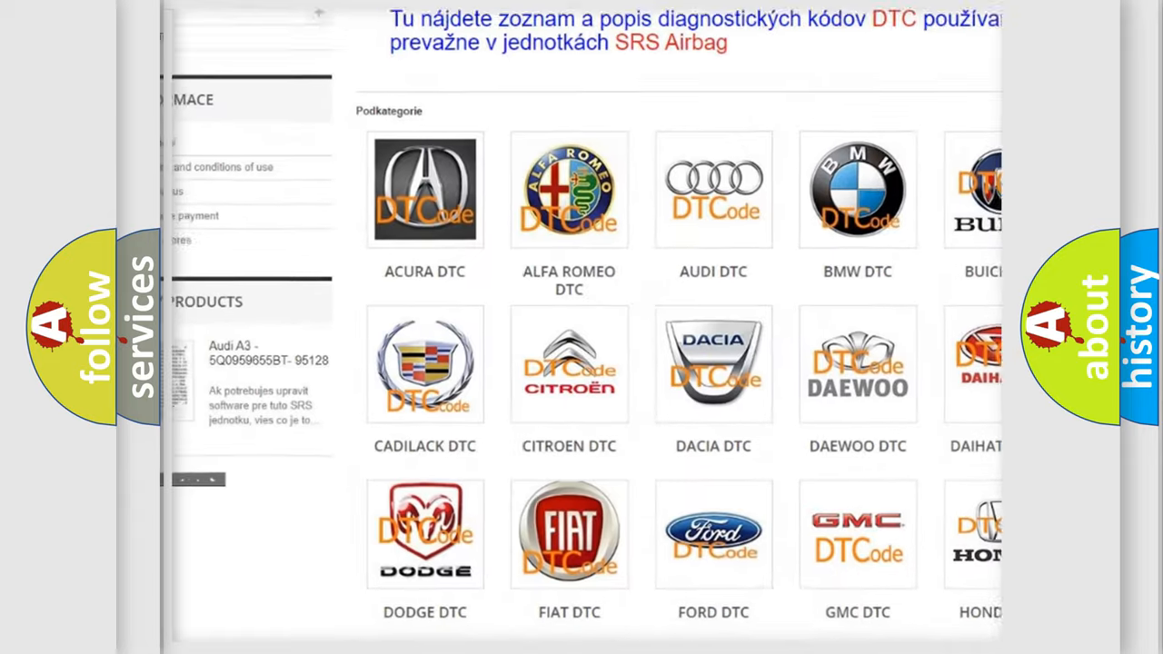
{"action": "scroll", "scroll_direction": "down", "scroll_amount": 3}
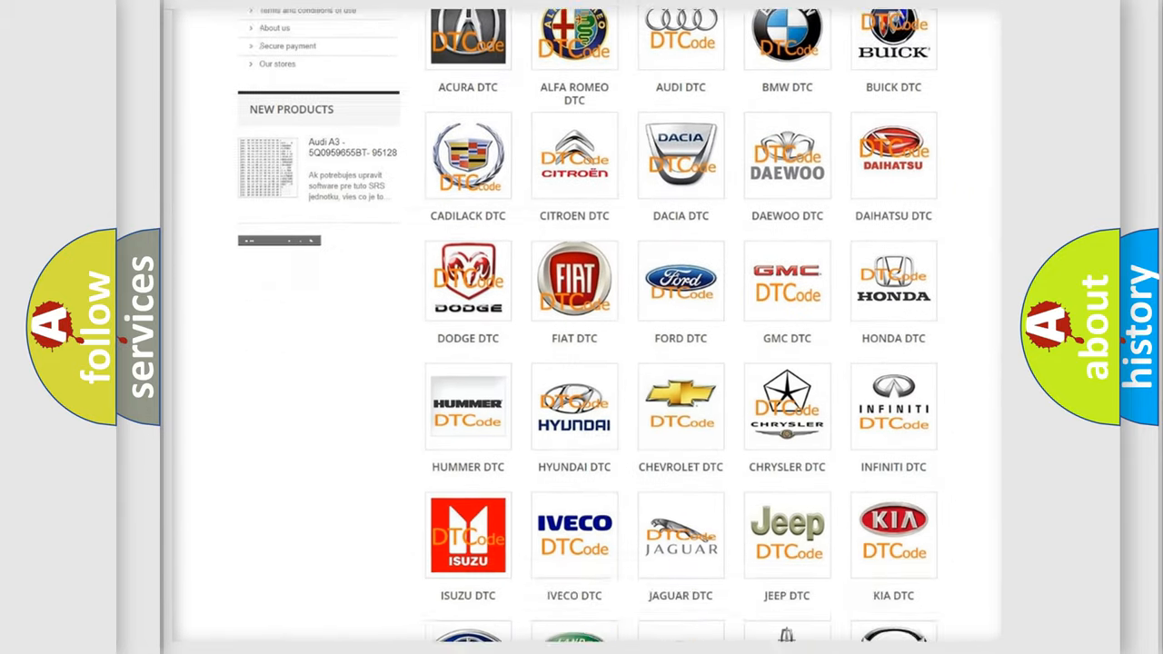
{"action": "scroll", "scroll_direction": "down", "scroll_amount": 3}
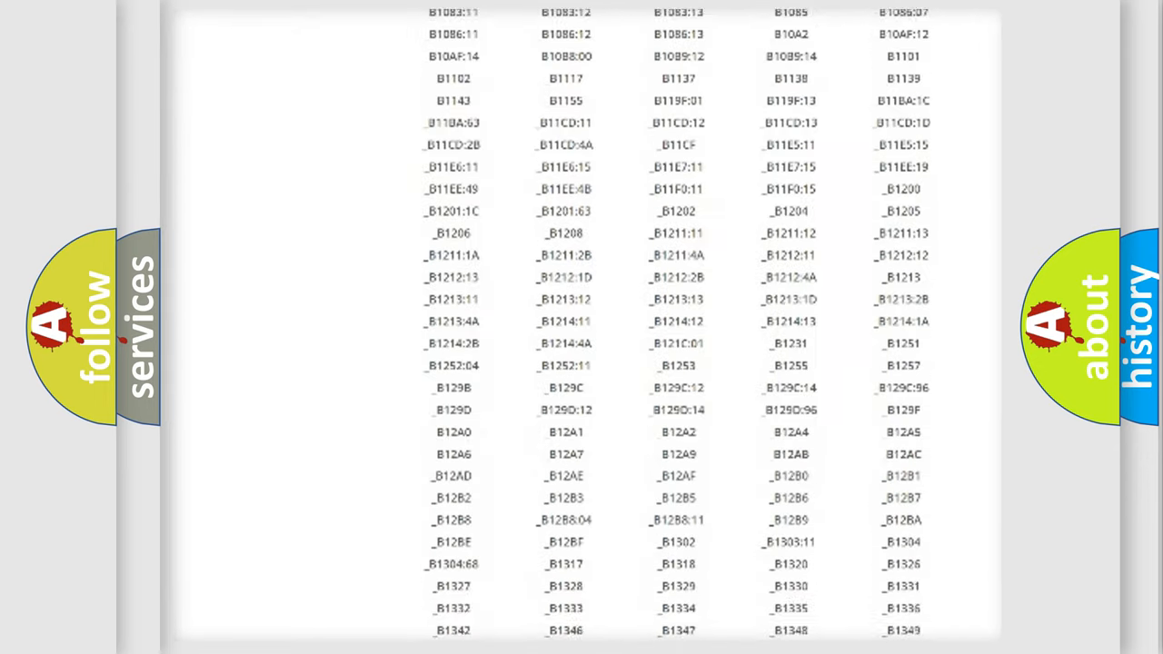
{"action": "scroll", "scroll_direction": "down", "scroll_amount": 3}
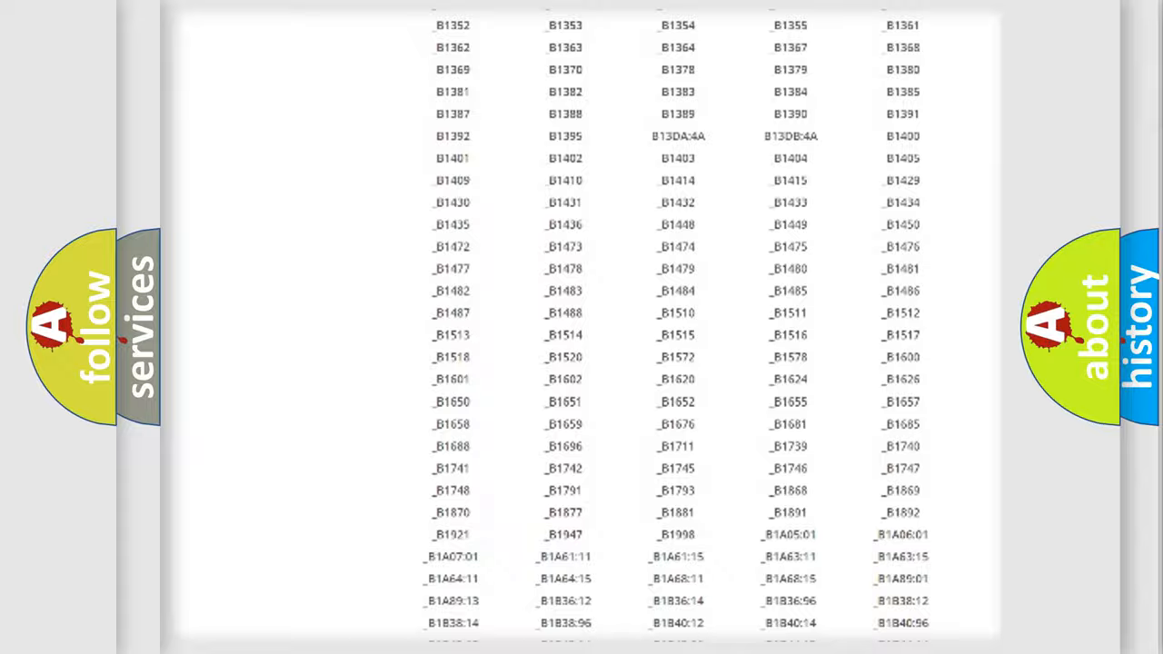